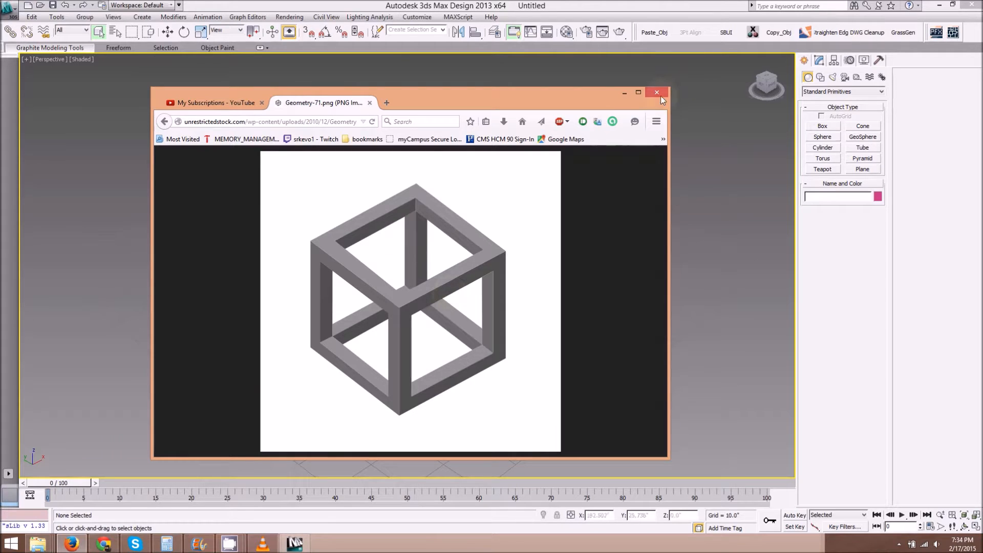
# - Close the Geometry-71.png frame-cube reference image in Firefox
pyautogui.click(657, 92)
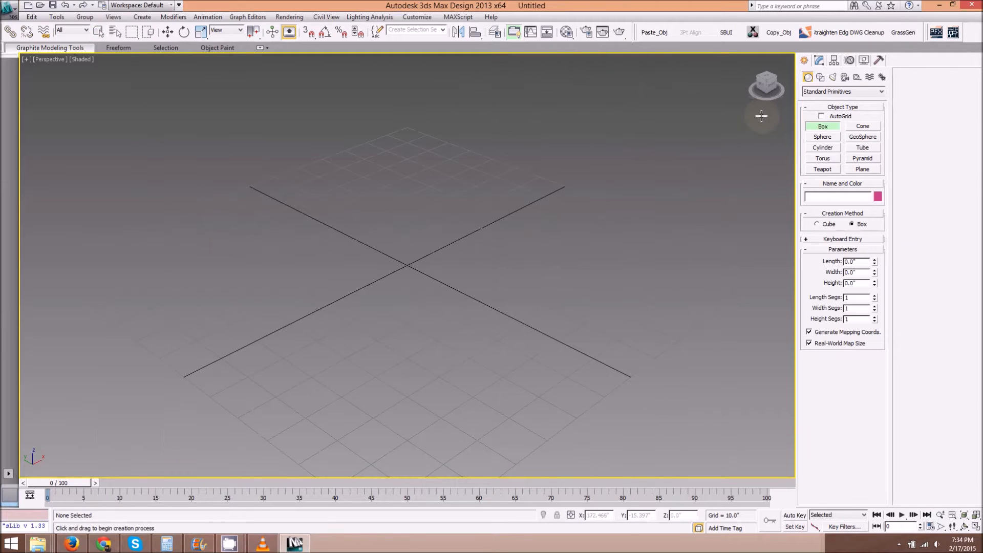
# - Create a box with Length, Width and Height of 10 using Keyboard Entry
pyautogui.click(804, 61)
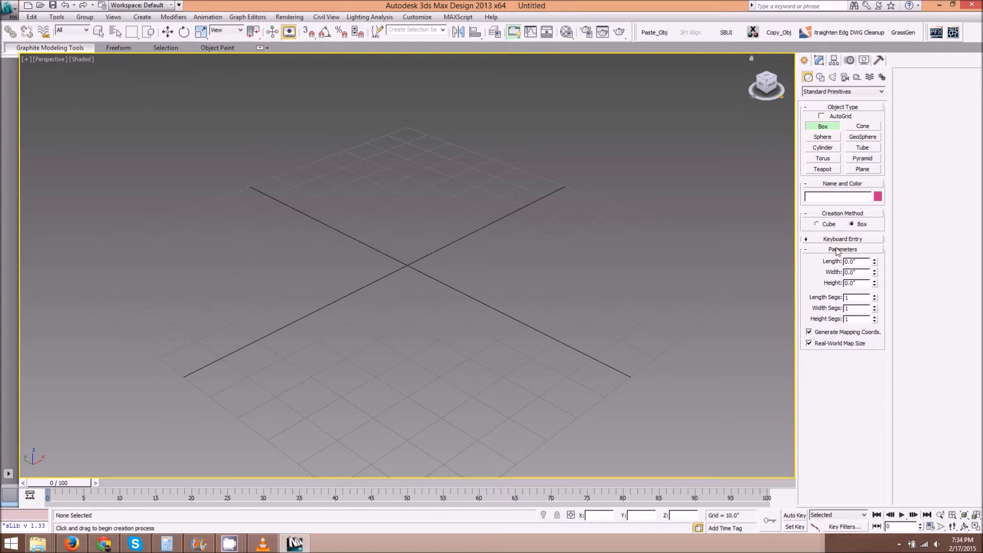
pyautogui.click(842, 239)
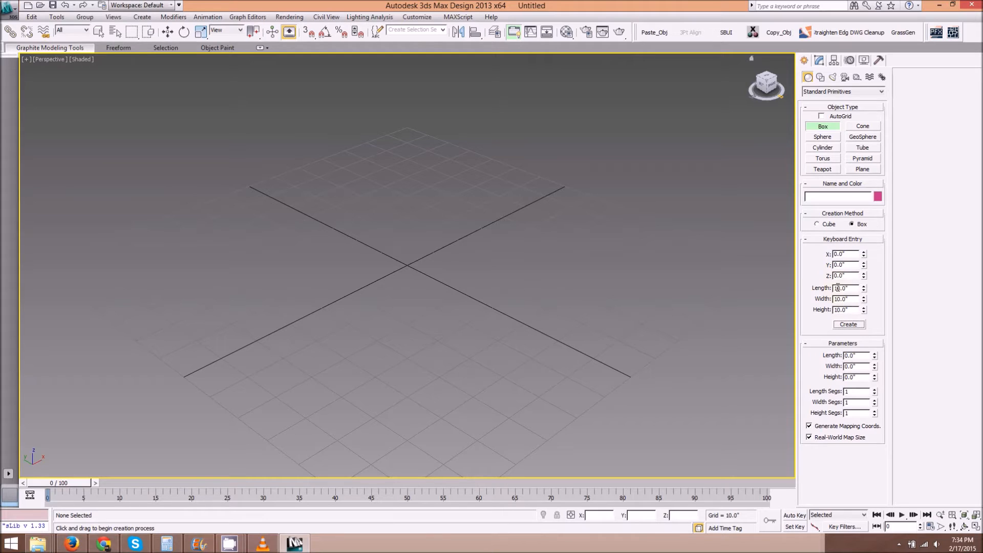
pyautogui.click(847, 324)
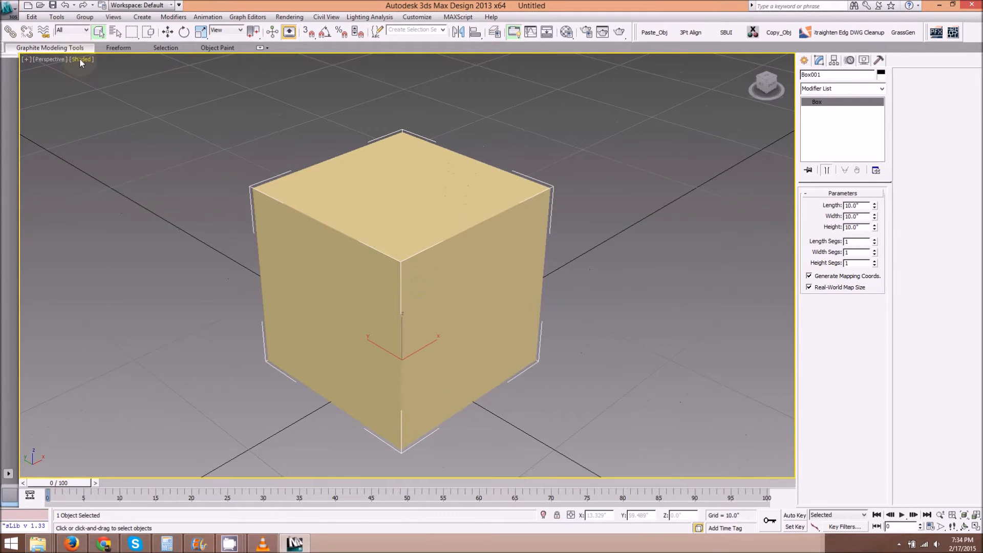
# - Turn on Edged Faces shading and give the box 2 length, width and height segments
pyautogui.click(80, 59)
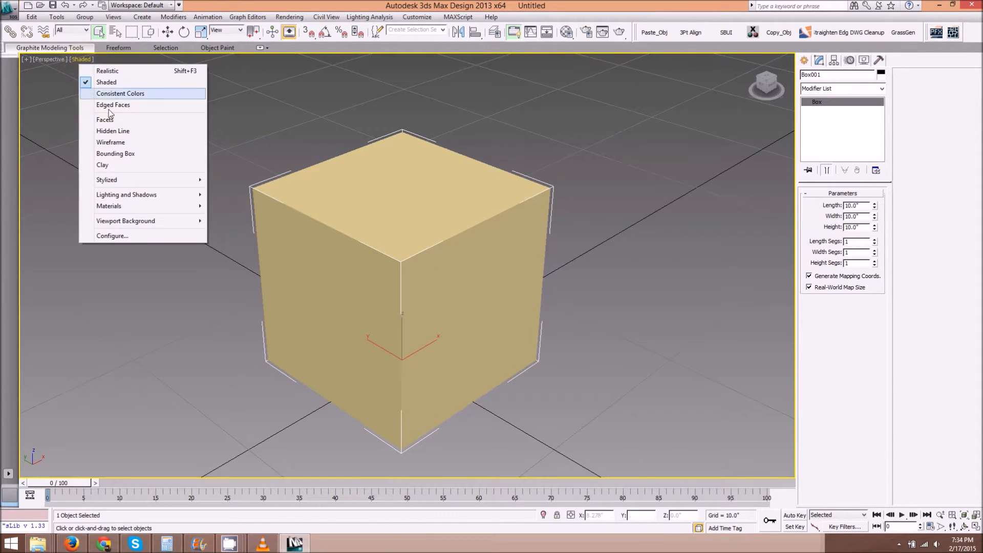
pyautogui.click(113, 104)
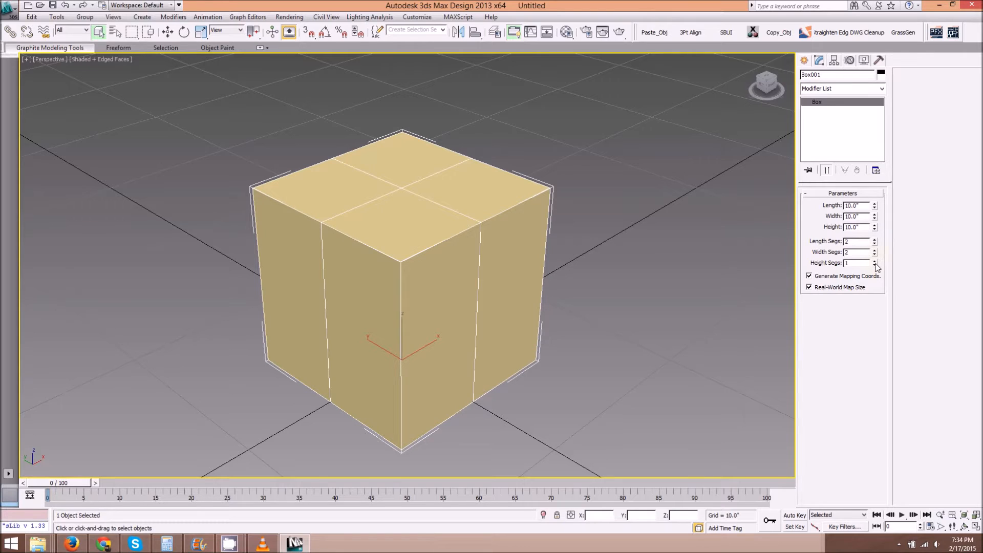
pyautogui.click(874, 261)
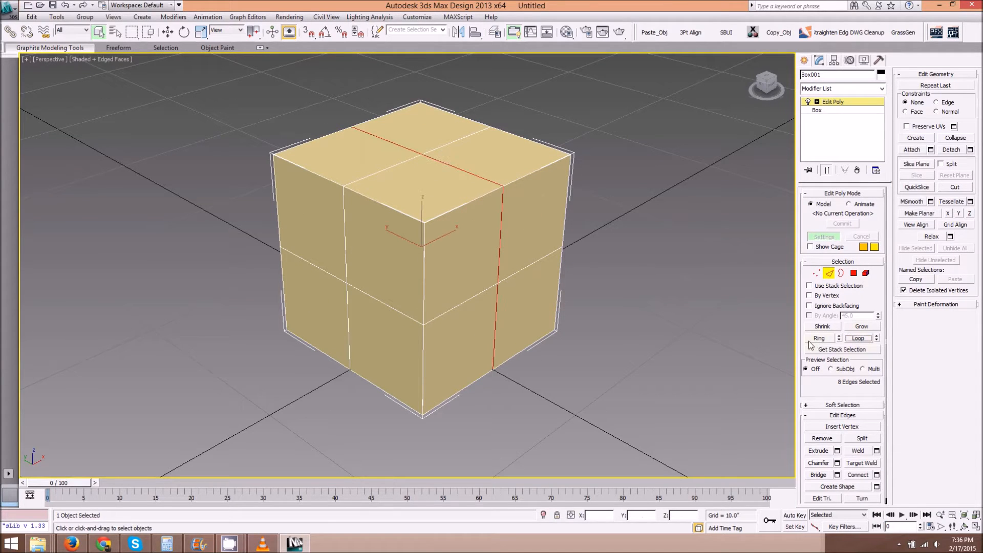
# - Chamfer the selected vertical edge ring into paired edges
pyautogui.click(818, 463)
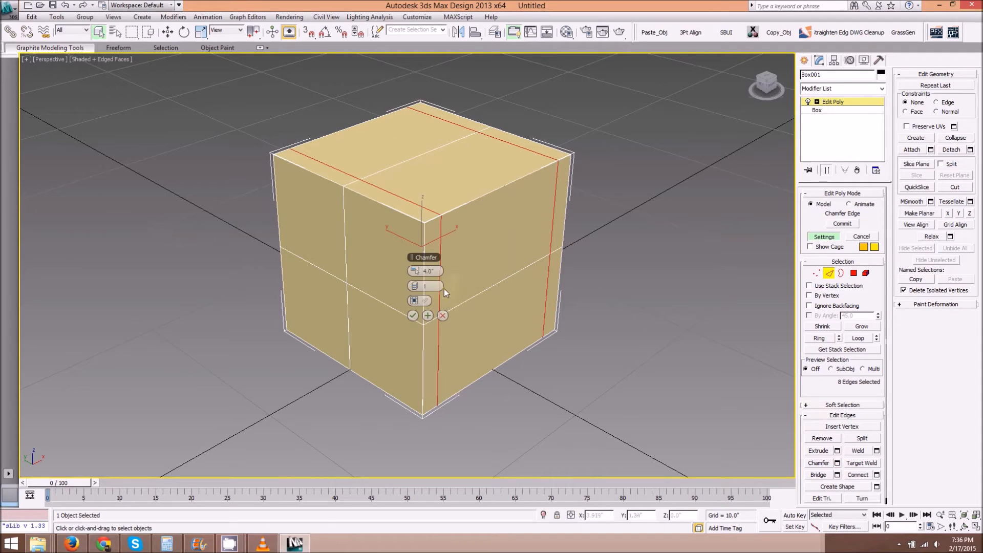
pyautogui.click(427, 271)
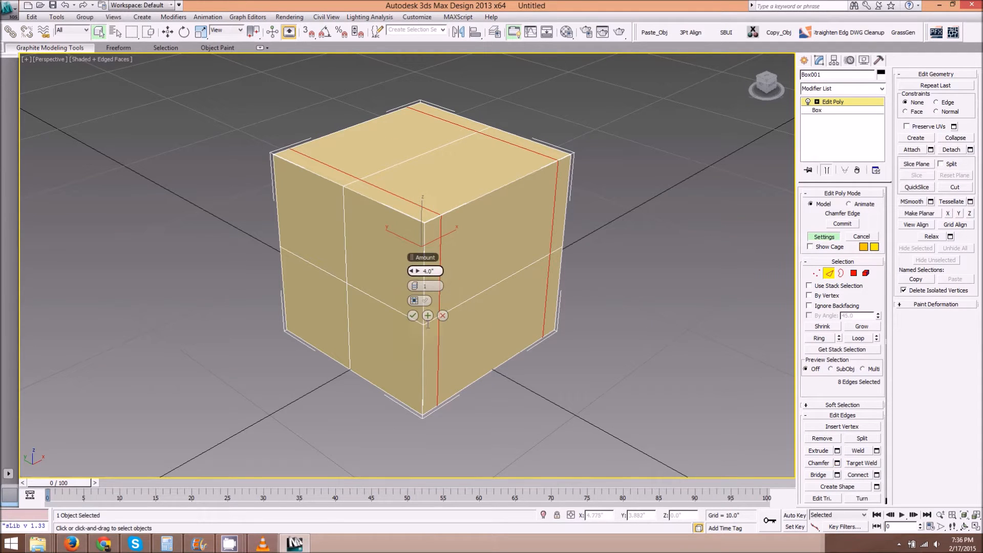
pyautogui.click(413, 315)
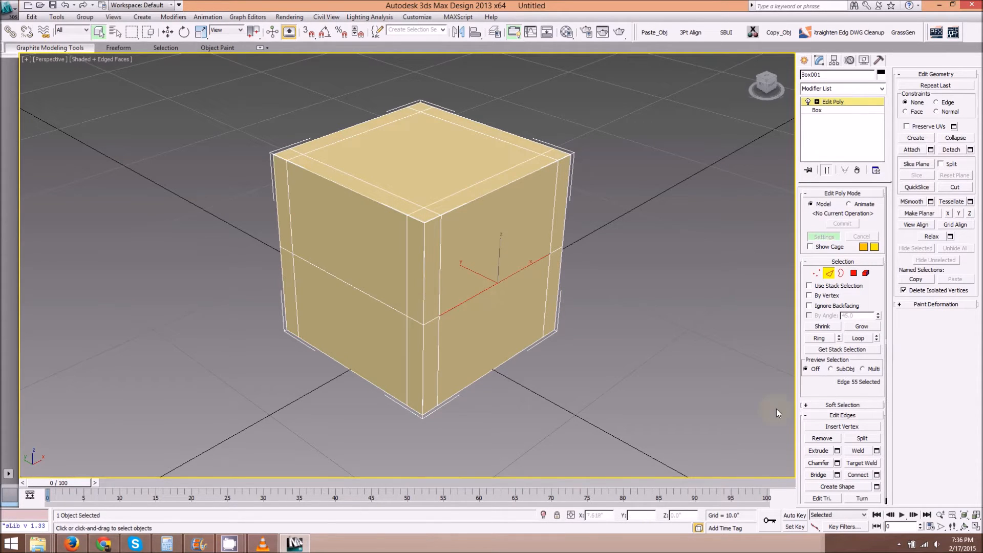
# - Select the middle edge loop and chamfer it the same way
pyautogui.click(857, 338)
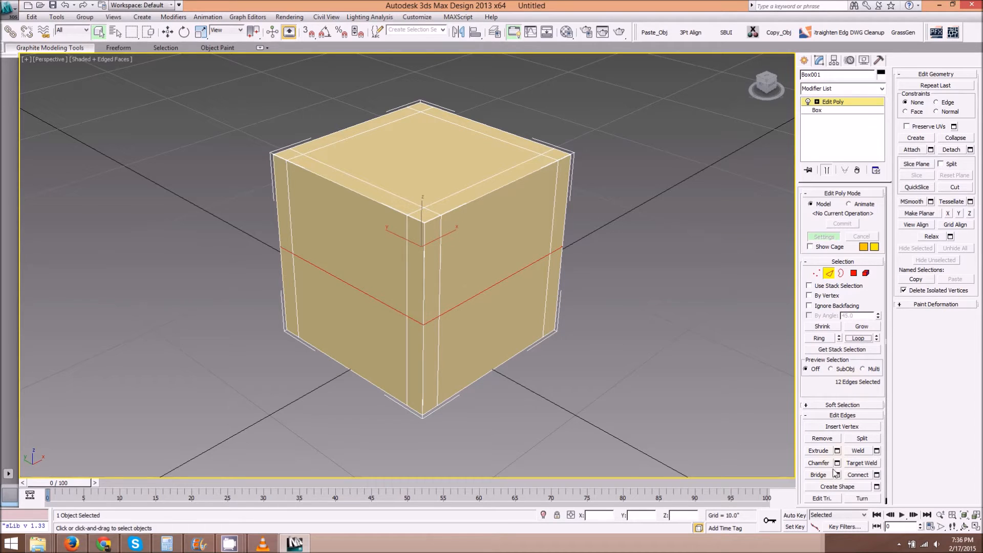
pyautogui.click(837, 463)
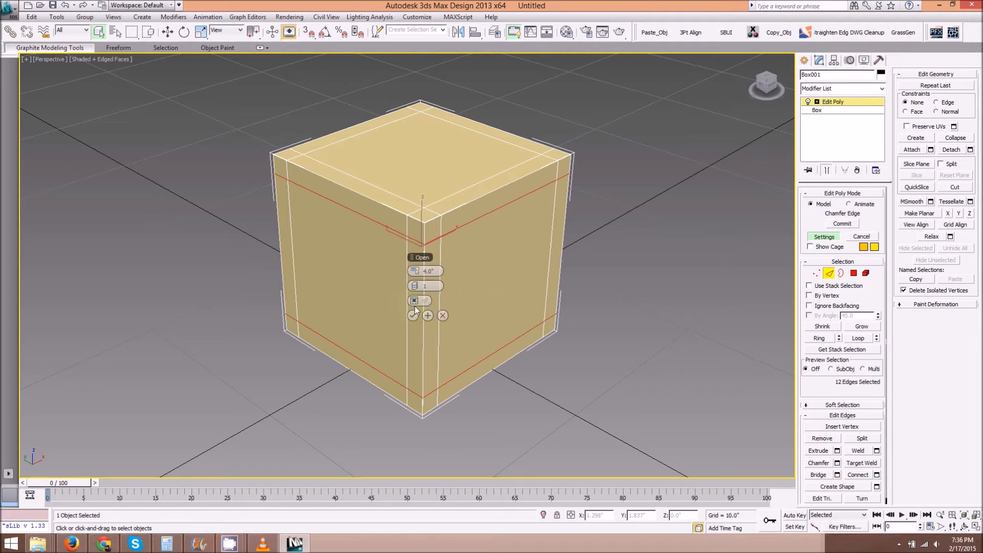
pyautogui.click(414, 315)
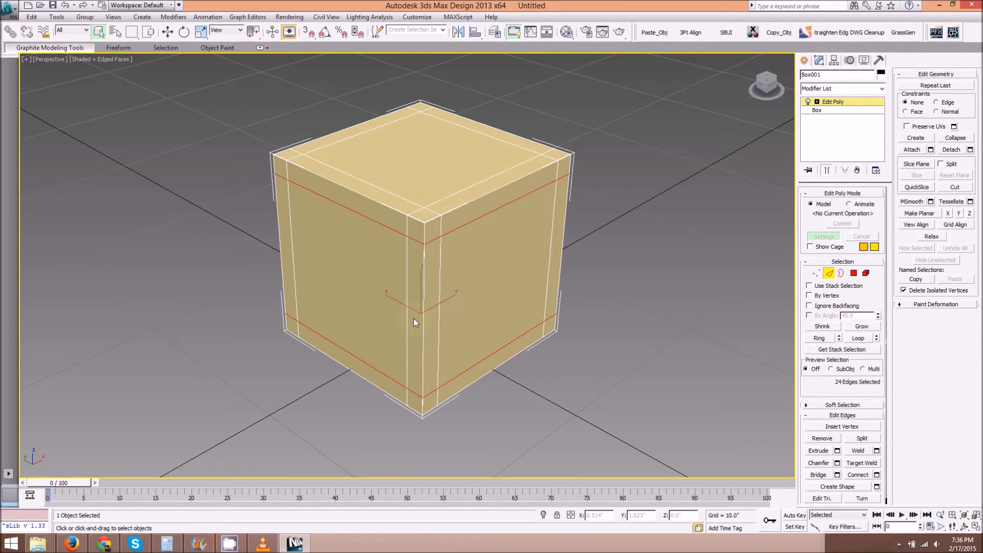
pyautogui.click(863, 272)
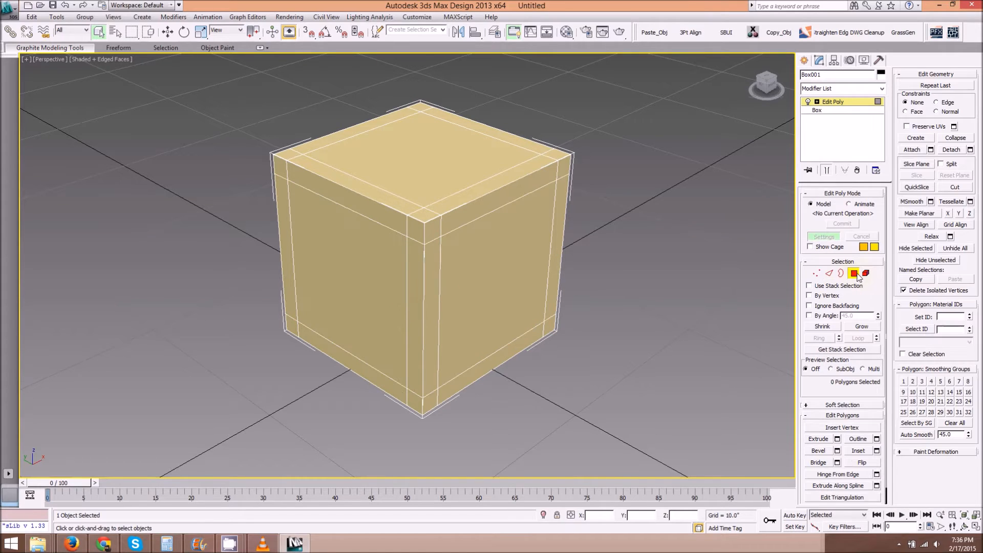
# - Delete the top centre panel and orbit to look inside the opened cube
pyautogui.click(421, 169)
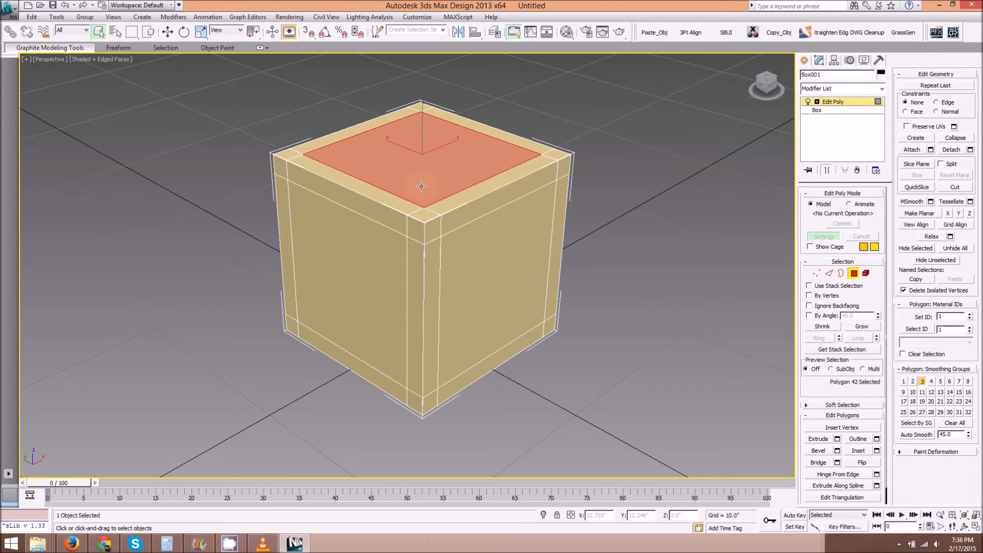
pyautogui.moveTo(421, 185); pyautogui.dragTo(413, 296)
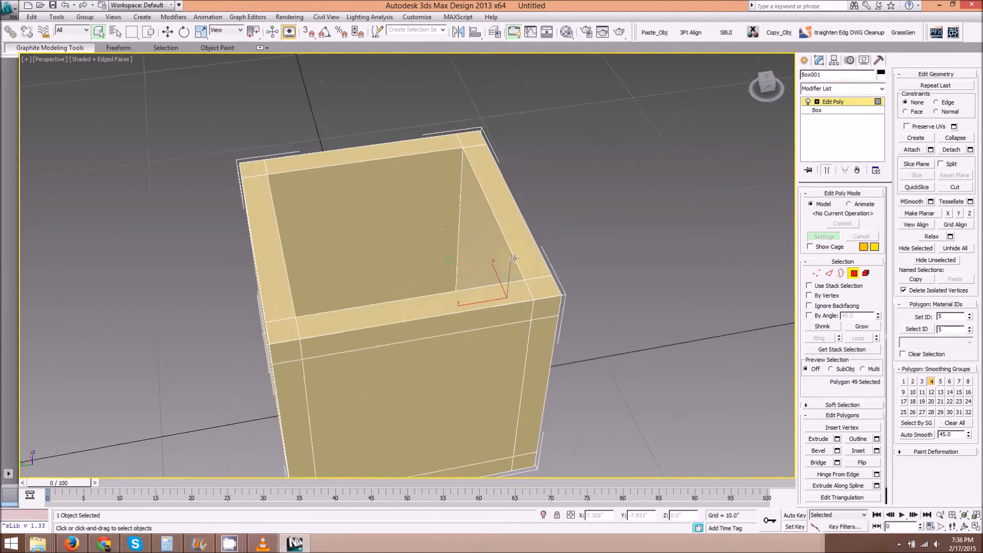
pyautogui.moveTo(514, 257); pyautogui.dragTo(483, 257)
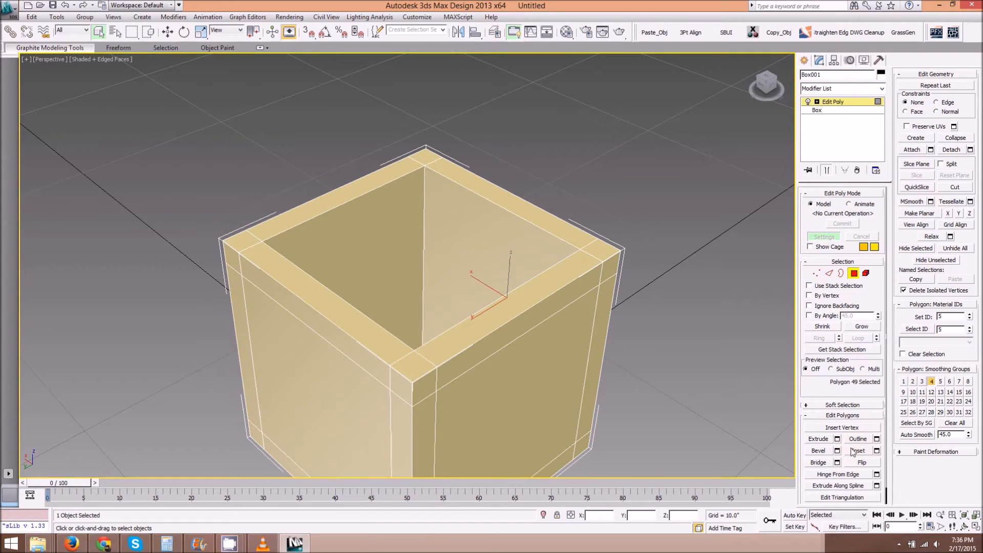
# - Select the inner rim edges of the opening and chamfer them
pyautogui.click(840, 273)
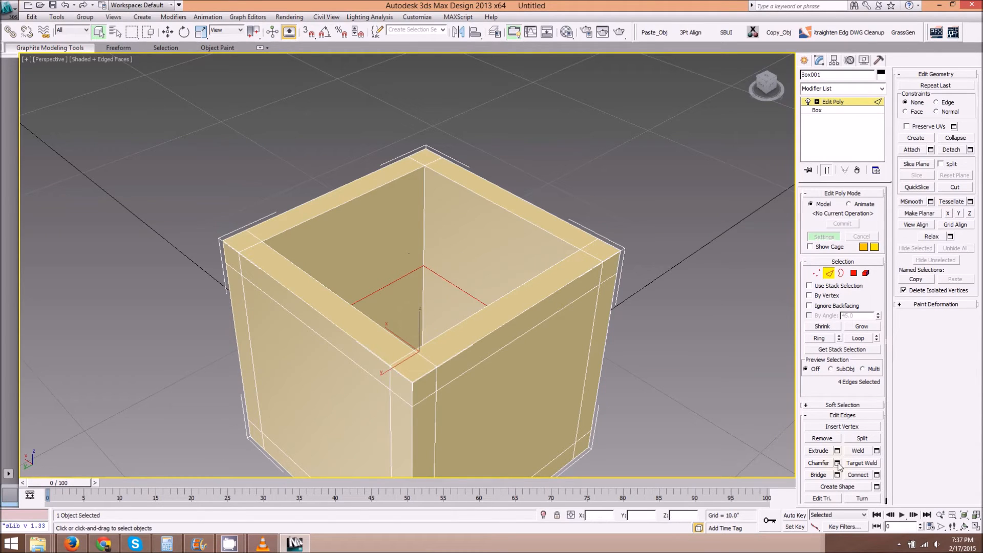
pyautogui.click(837, 463)
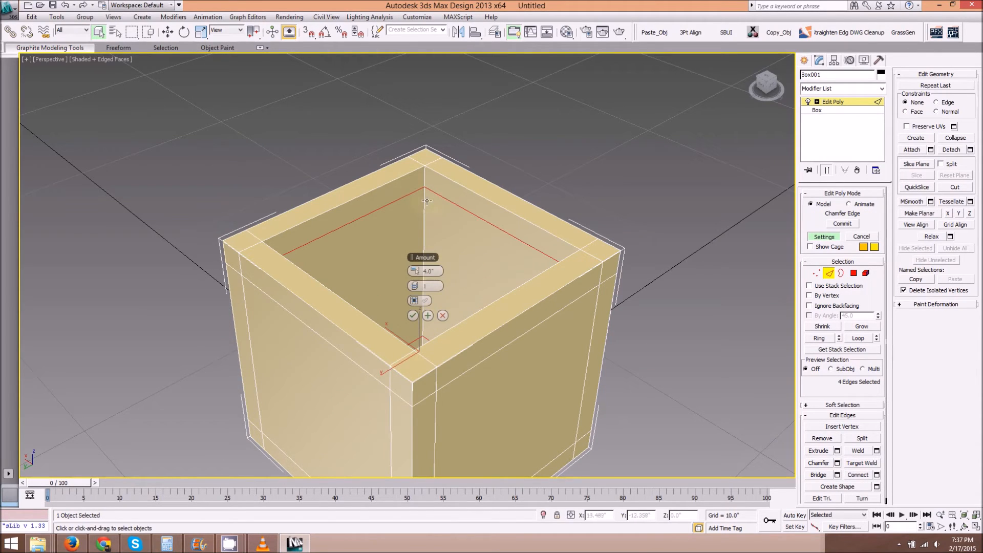
pyautogui.click(413, 315)
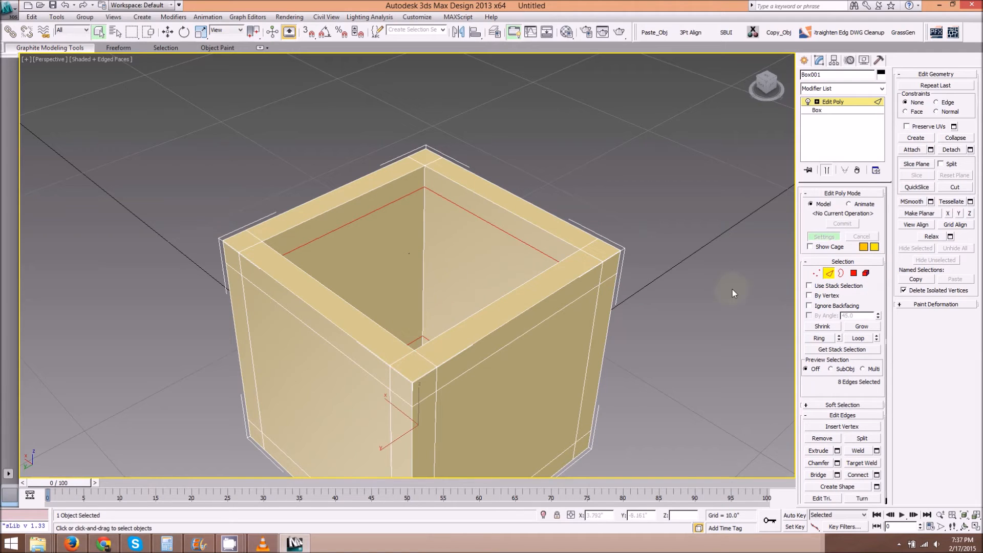
pyautogui.click(506, 251)
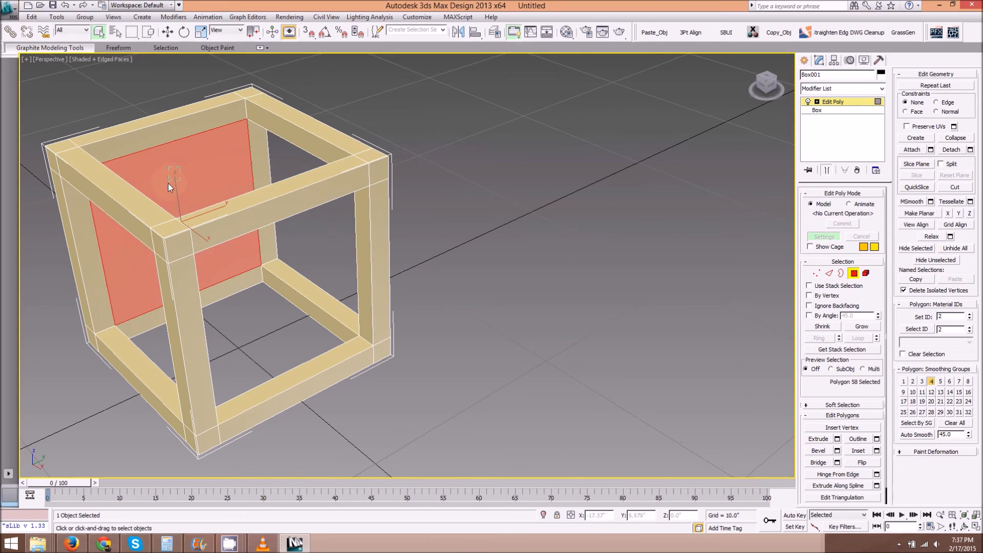
# - Remove the remaining side centre panels and orbit out to view the full beam frame
pyautogui.click(266, 284)
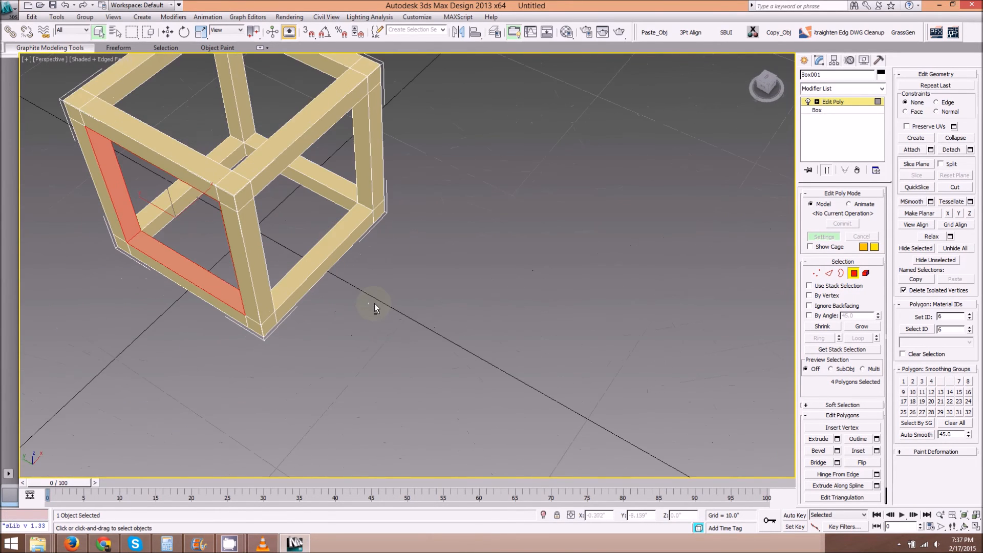
pyautogui.moveTo(377, 307); pyautogui.dragTo(427, 251)
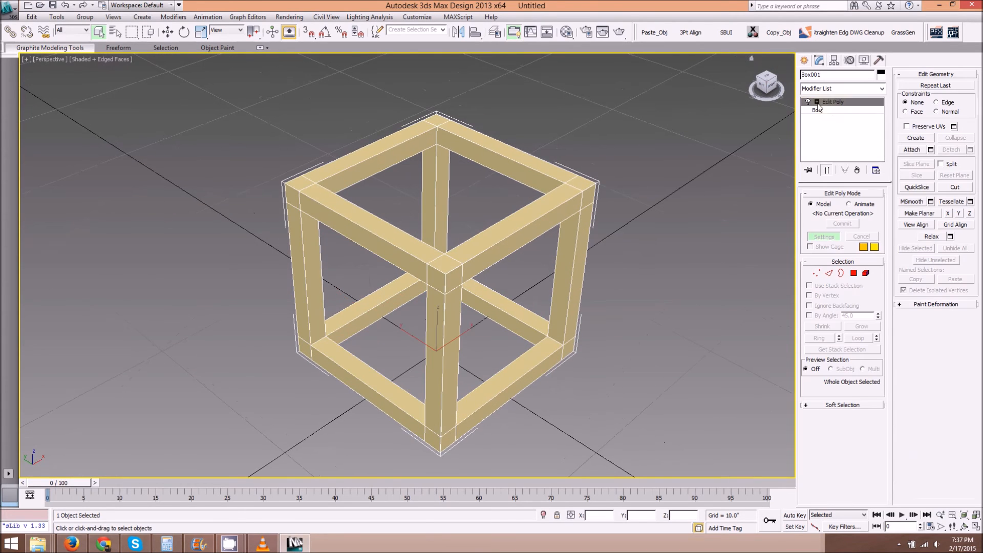
# - Switch the viewport to Orthographic and set TurboSmooth Iterations to 4
pyautogui.click(49, 59)
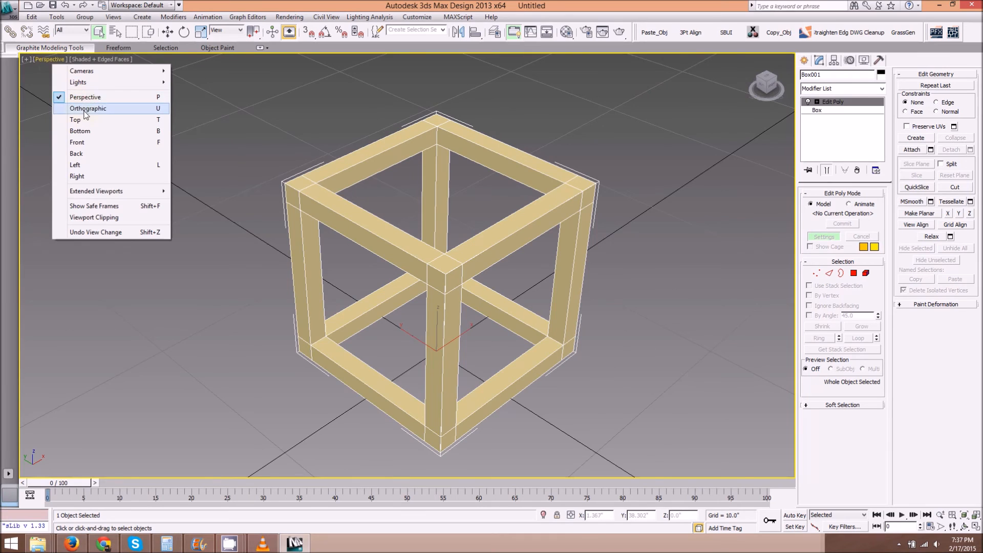
pyautogui.click(87, 108)
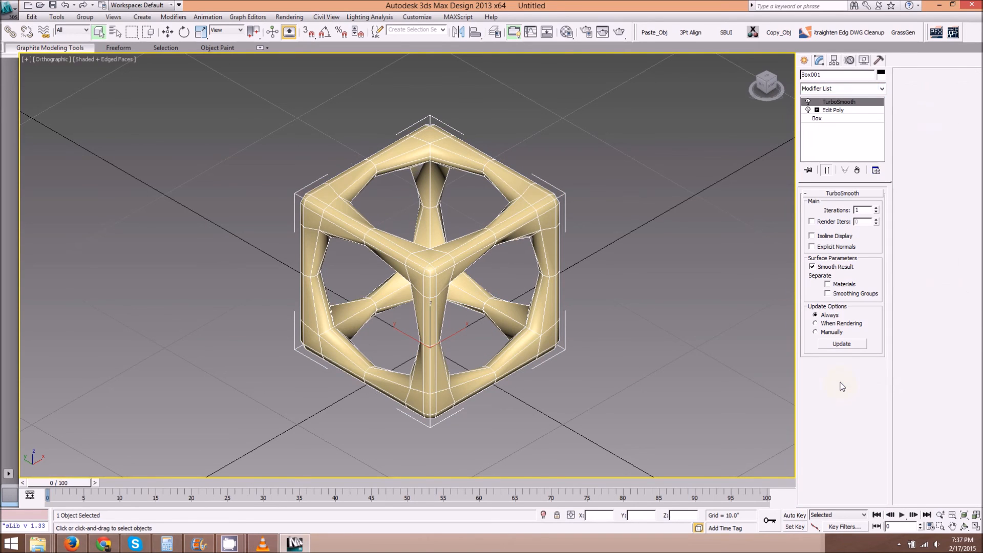
pyautogui.click(876, 208)
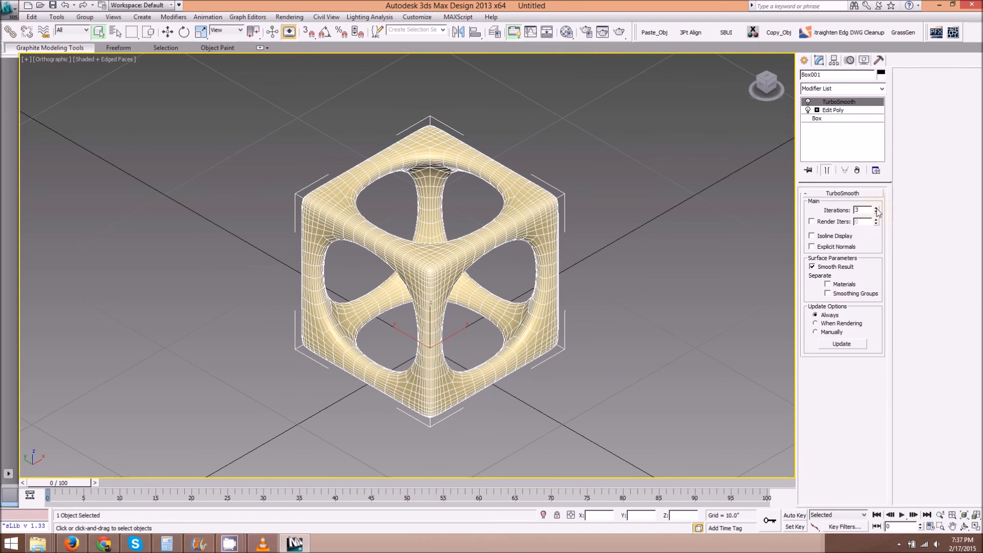
pyautogui.click(877, 208)
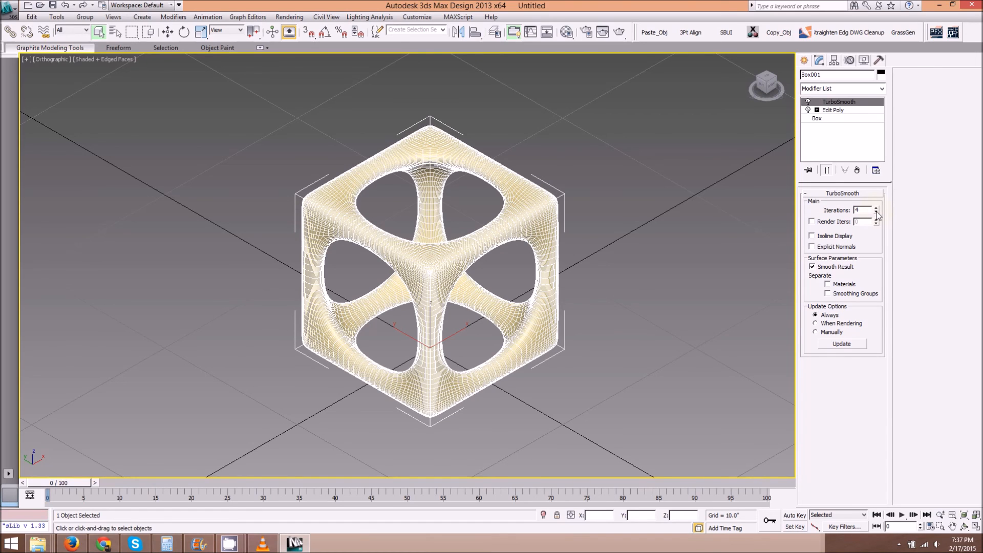